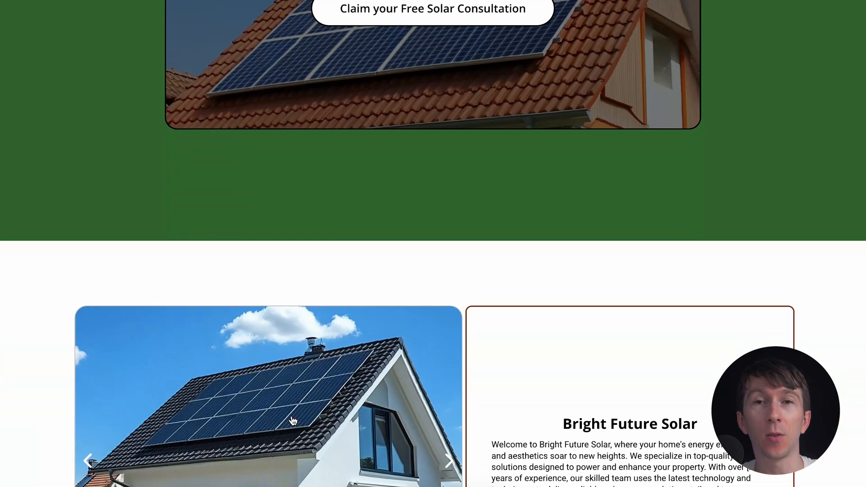
# Scroll the funnel list and open the Roofing Services funnel
pyautogui.scroll(-3)
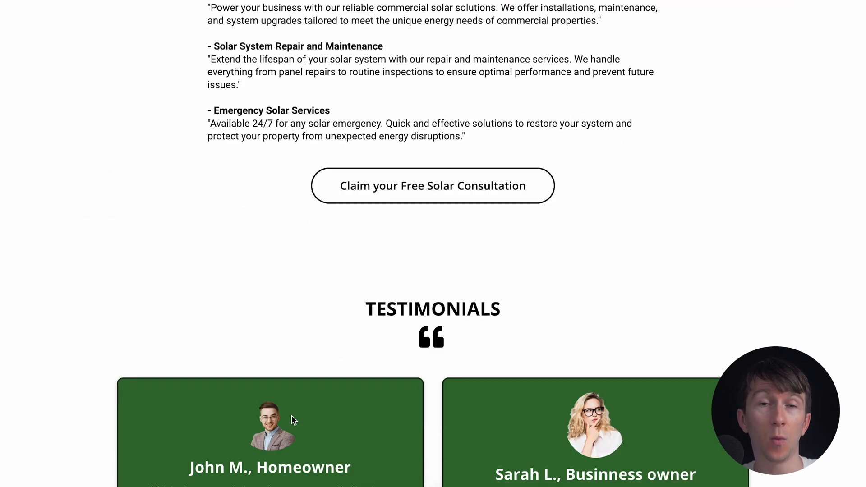
pyautogui.scroll(-3)
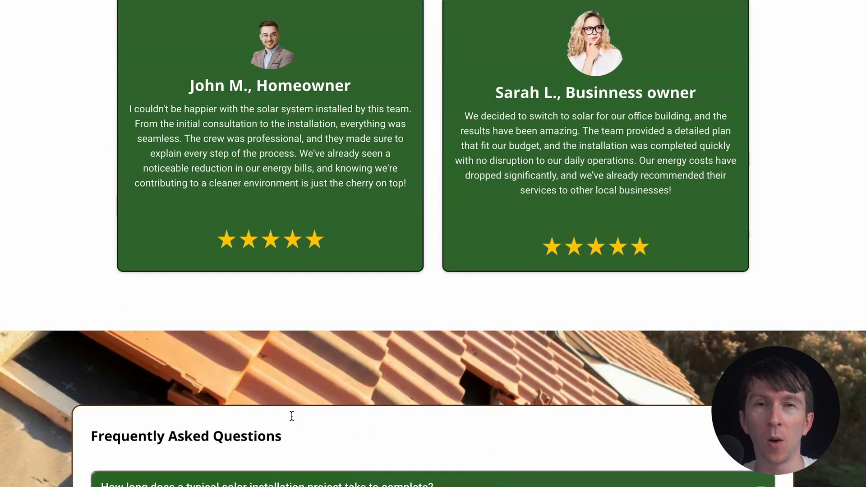
pyautogui.scroll(-3)
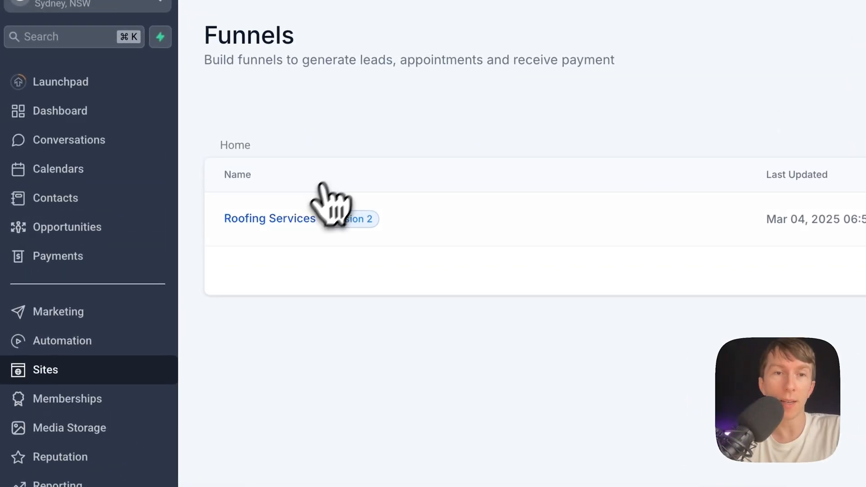
pyautogui.click(269, 218)
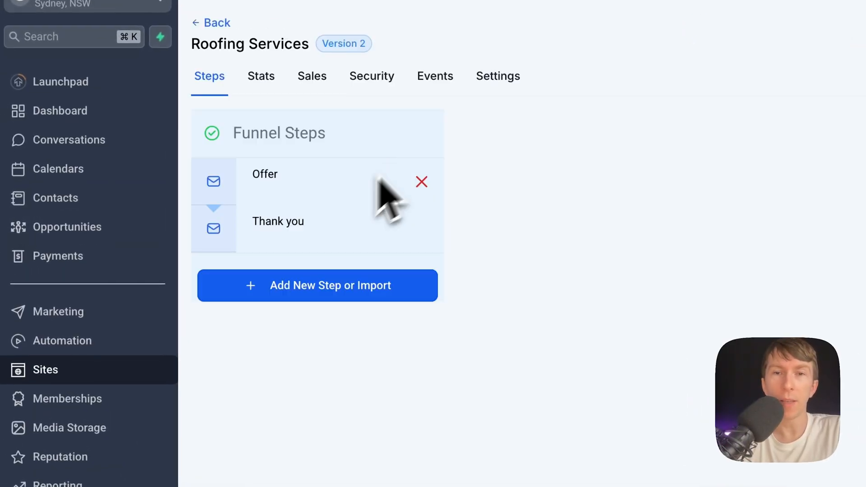
# View the funnel's Offer and Thank you steps
pyautogui.click(265, 174)
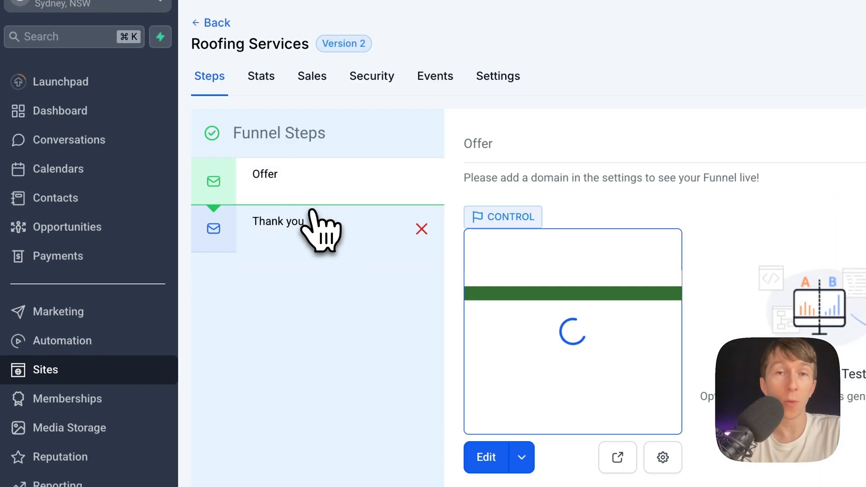
pyautogui.click(265, 175)
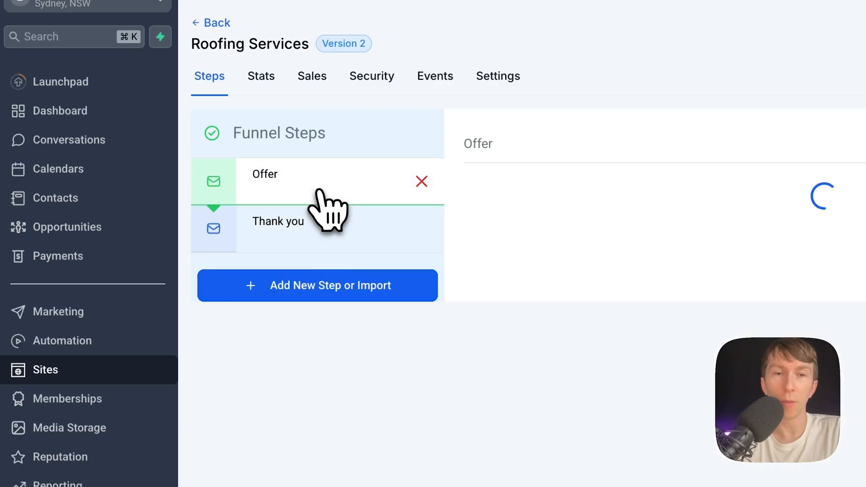
pyautogui.click(278, 221)
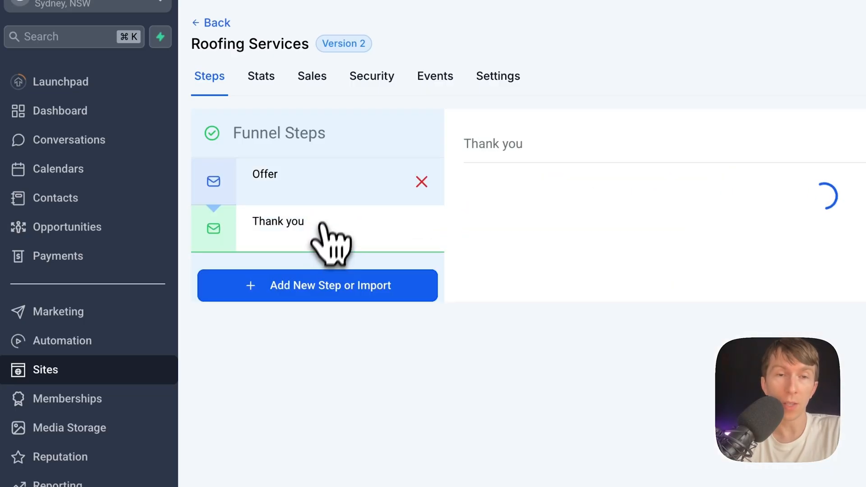
pyautogui.click(264, 174)
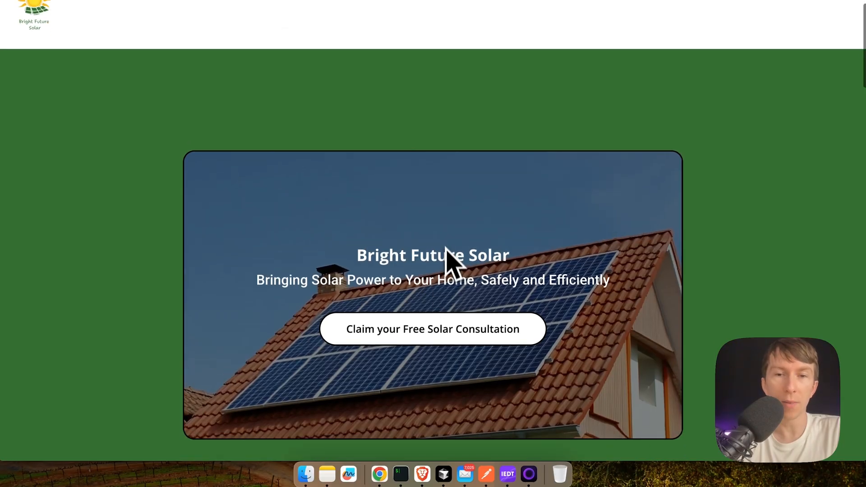
# Open the 'Claim your Free Solar Consultation' popup with name, email and phone fields
pyautogui.click(432, 328)
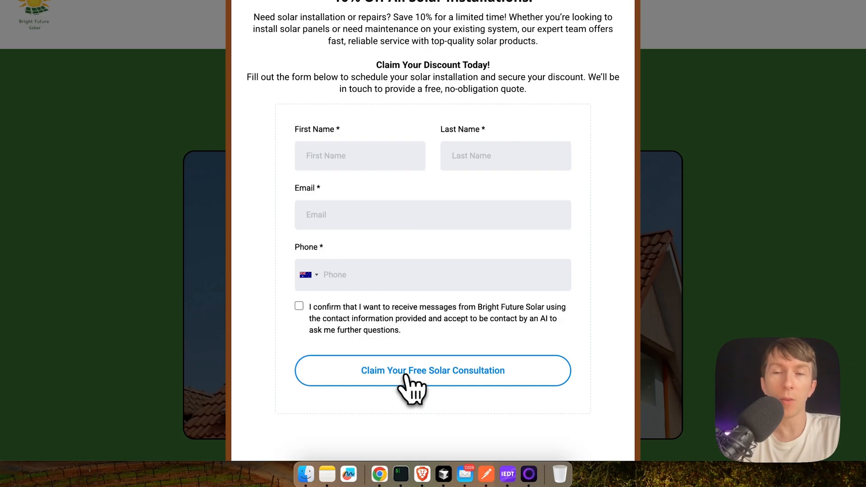
pyautogui.moveTo(490, 397)
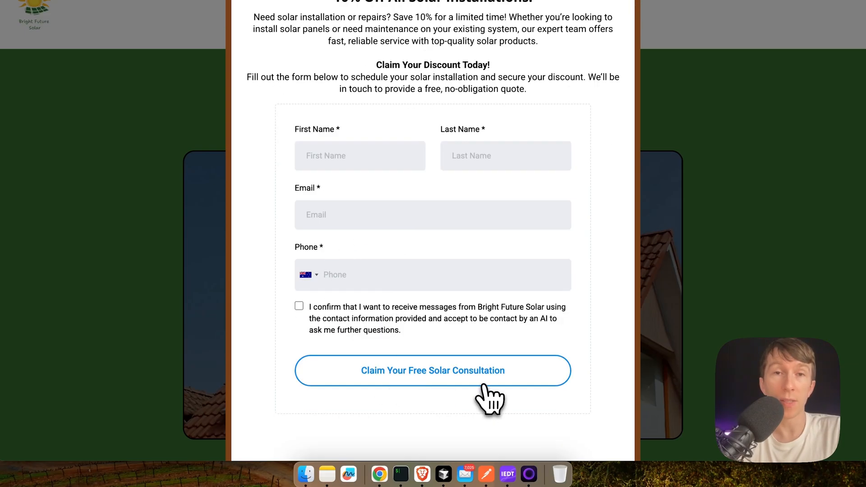
pyautogui.moveTo(487, 384)
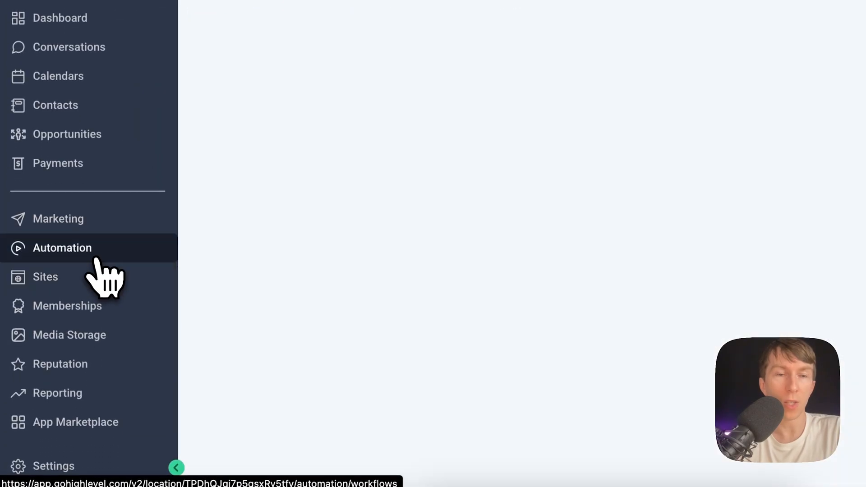
# Go to Automation, open the 'RetellAI - Workflow' folder and its form-completion workflow
pyautogui.click(62, 248)
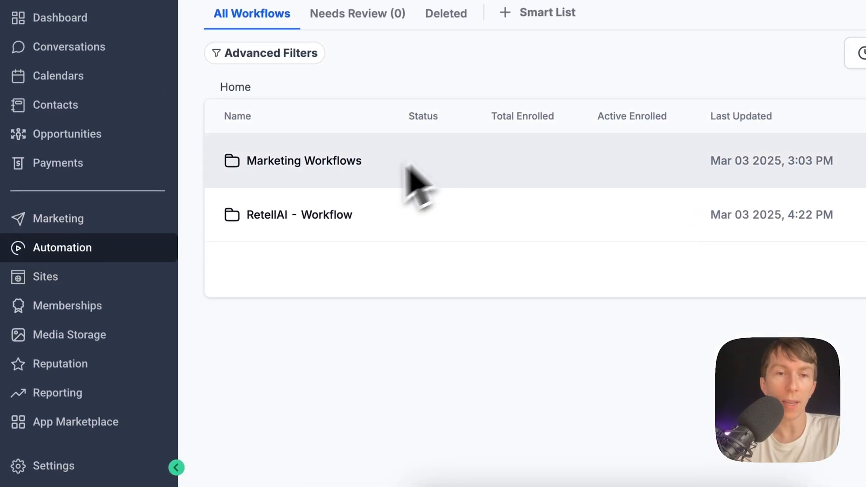
pyautogui.click(301, 214)
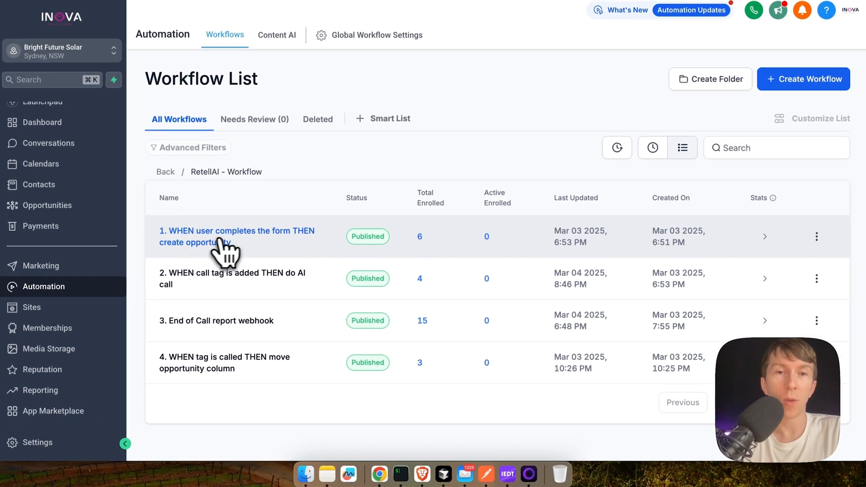
pyautogui.click(236, 236)
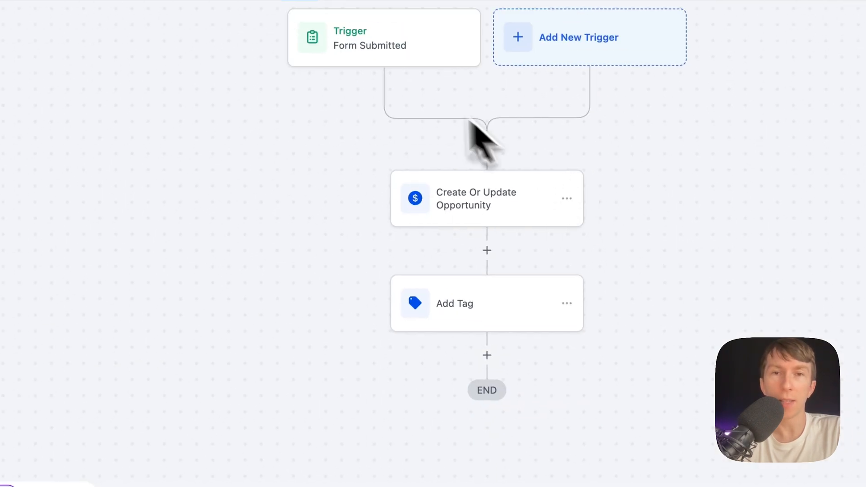
pyautogui.click(384, 38)
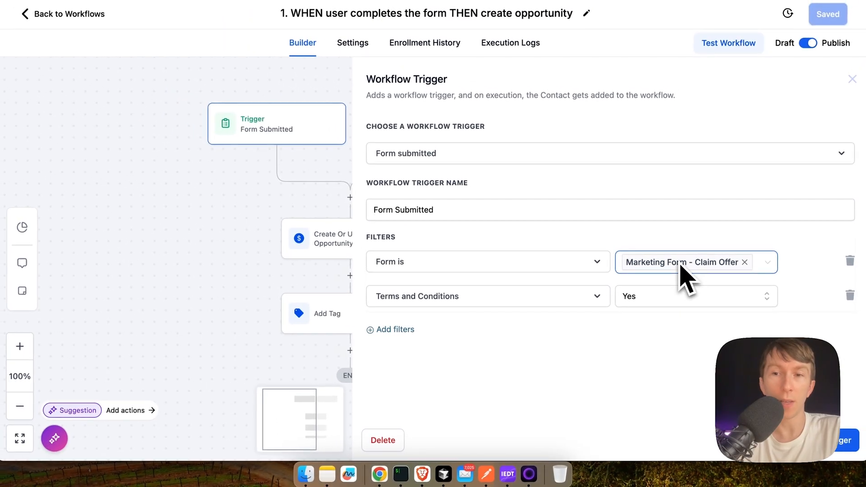
pyautogui.moveTo(599, 317)
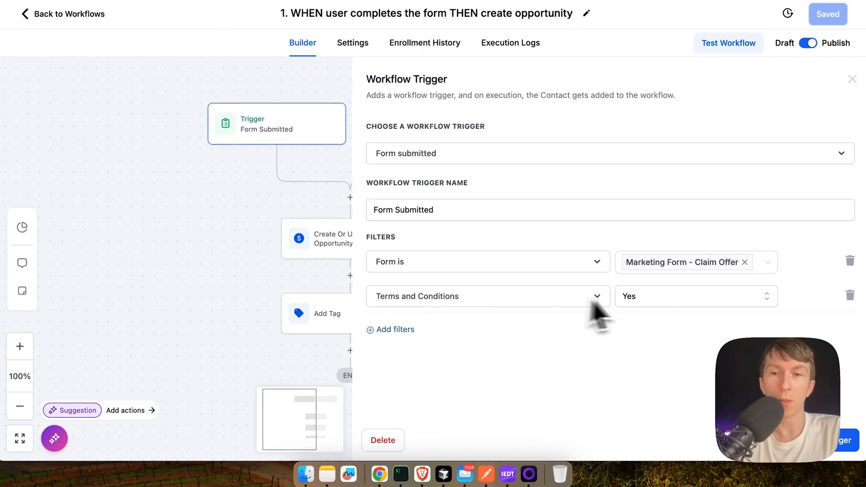
pyautogui.moveTo(669, 317)
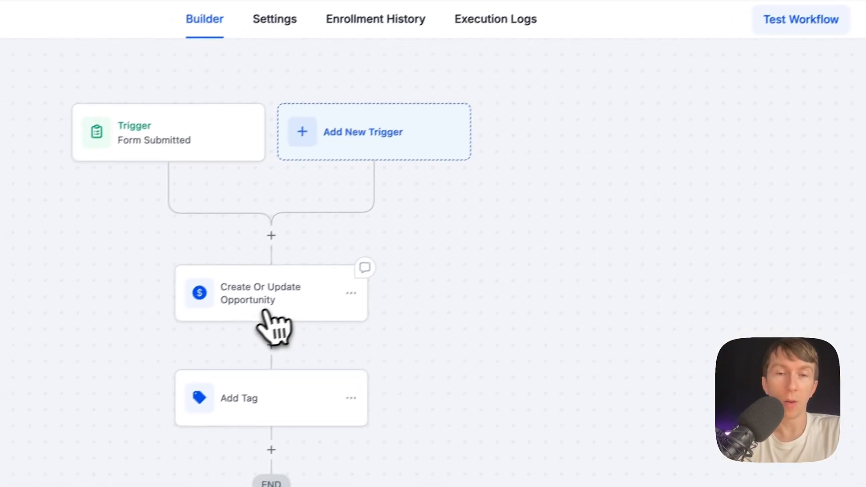
pyautogui.click(271, 293)
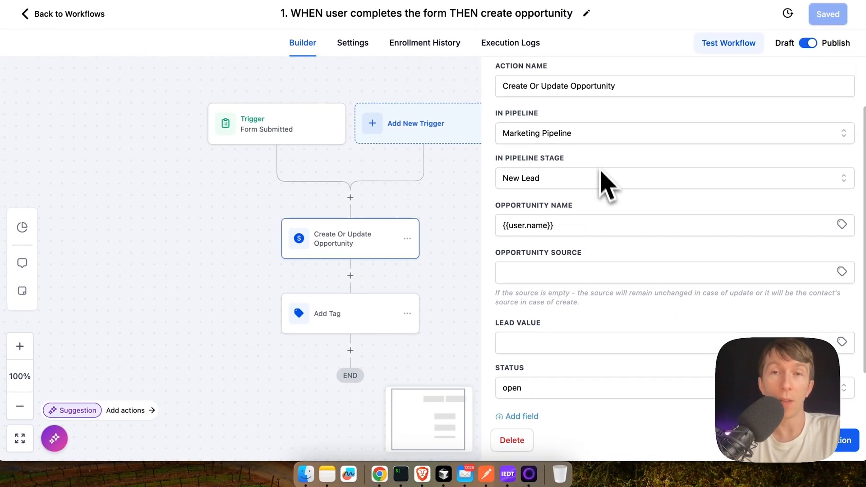
pyautogui.moveTo(574, 207)
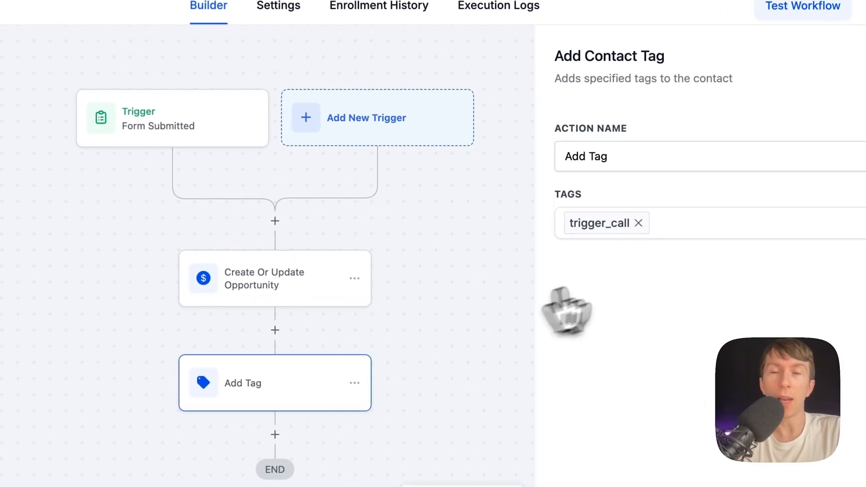
pyautogui.click(707, 224)
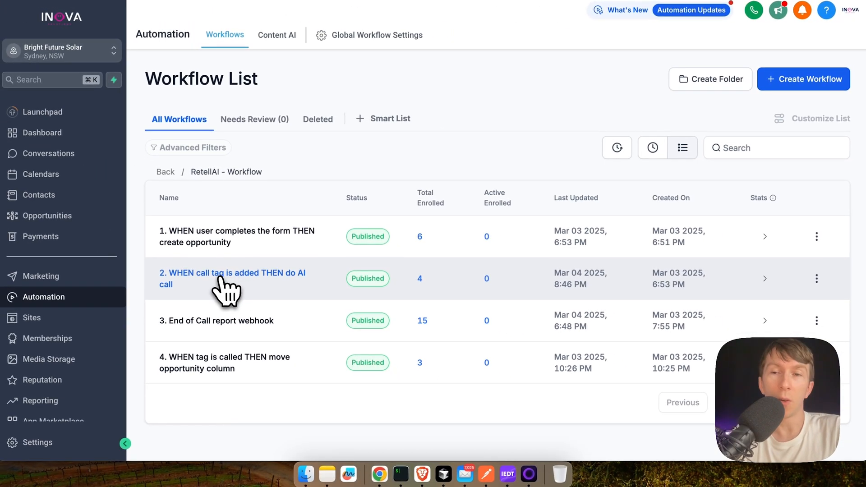
# Open the call-tag workflow's Custom Webhook and select override_agent_id in the Raw Body
pyautogui.click(232, 278)
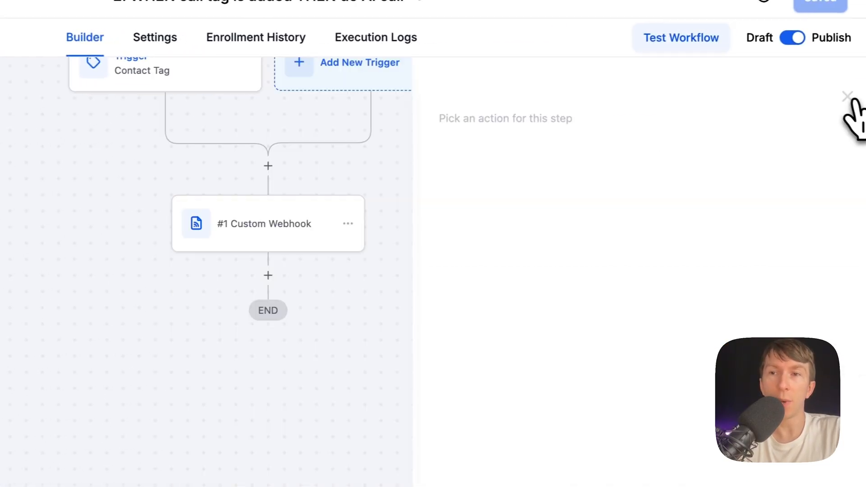
pyautogui.click(848, 96)
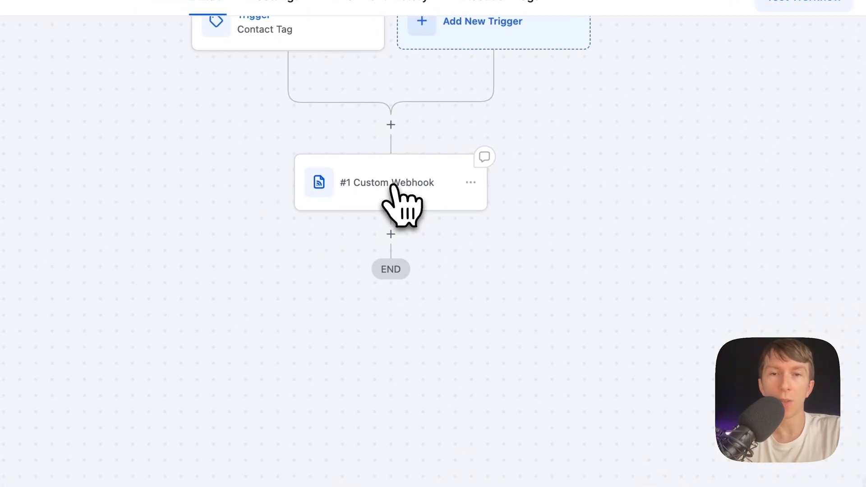
pyautogui.click(387, 183)
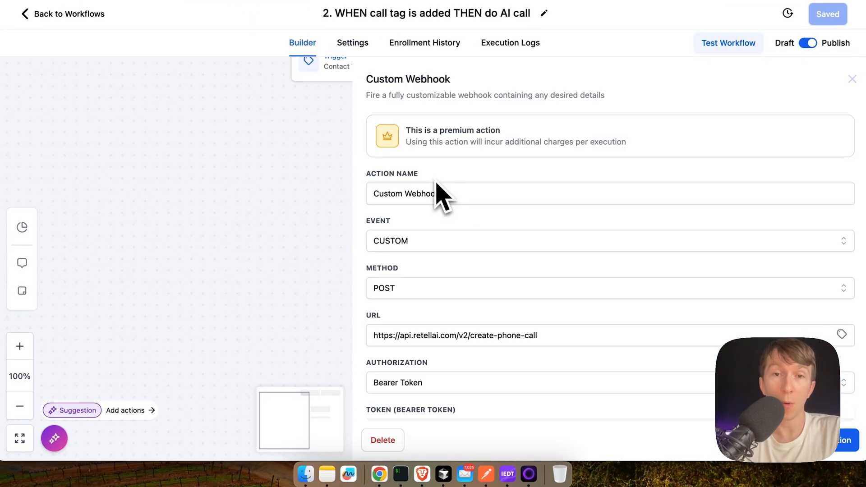
pyautogui.scroll(-3)
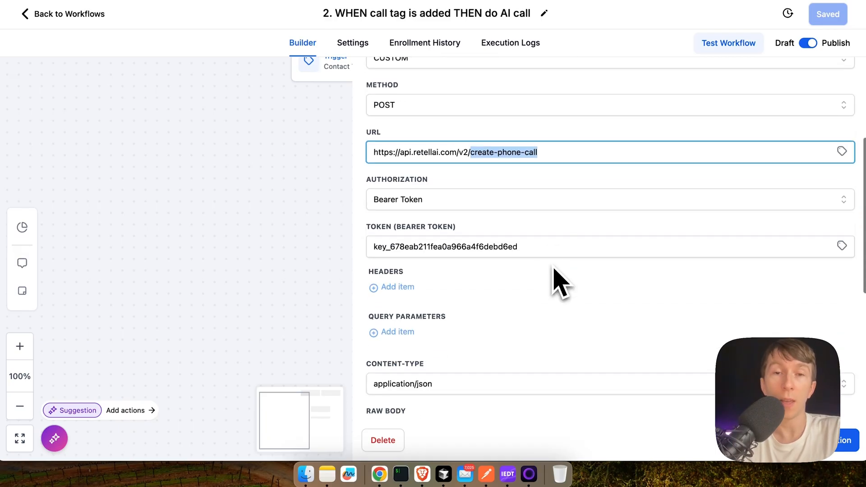
pyautogui.moveTo(359, 262)
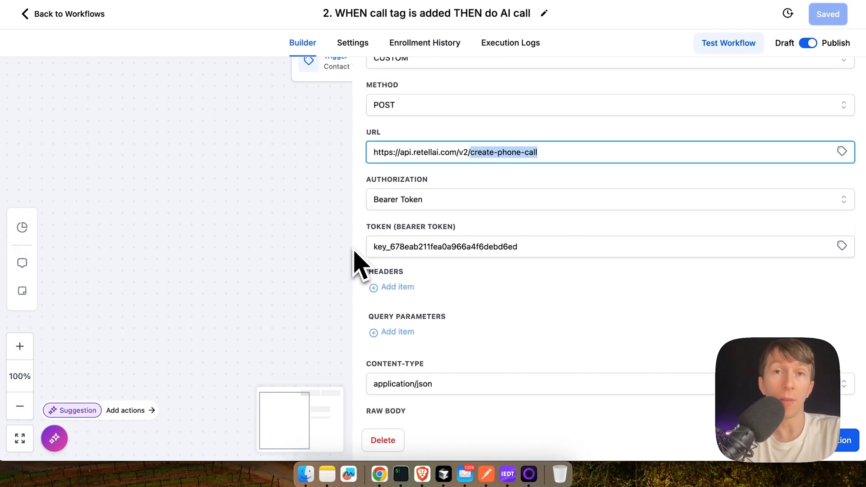
pyautogui.scroll(-3)
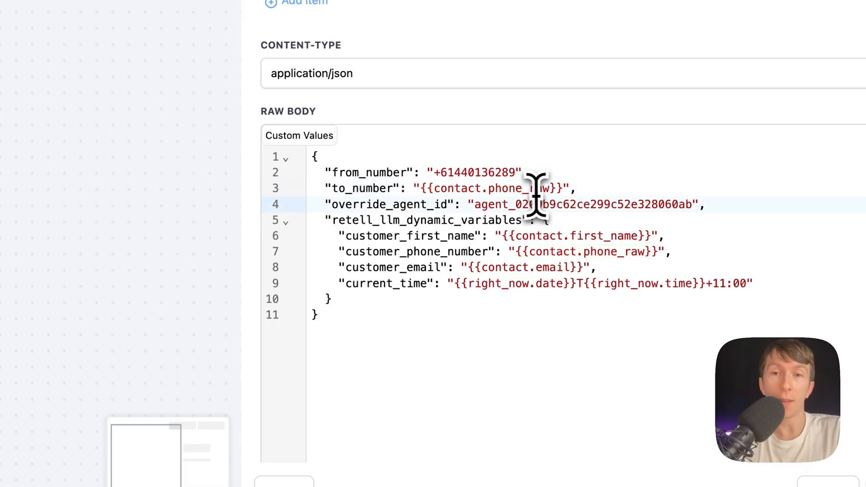
pyautogui.doubleClick(580, 204)
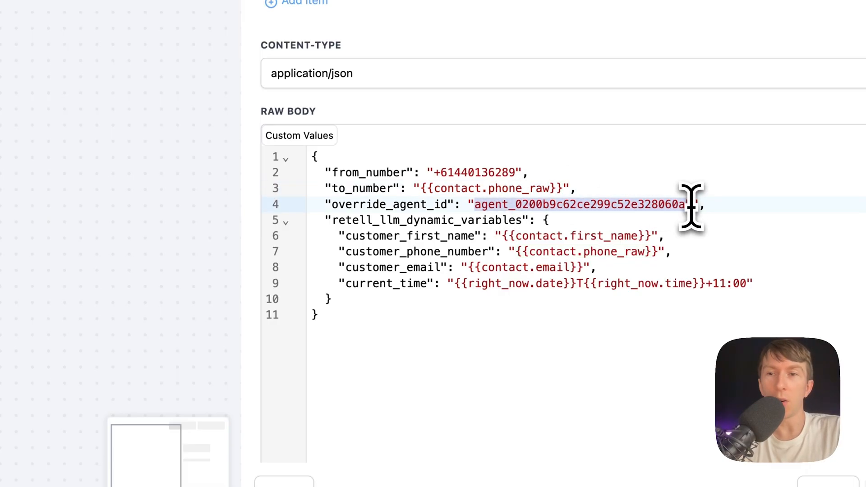
pyautogui.write('b')
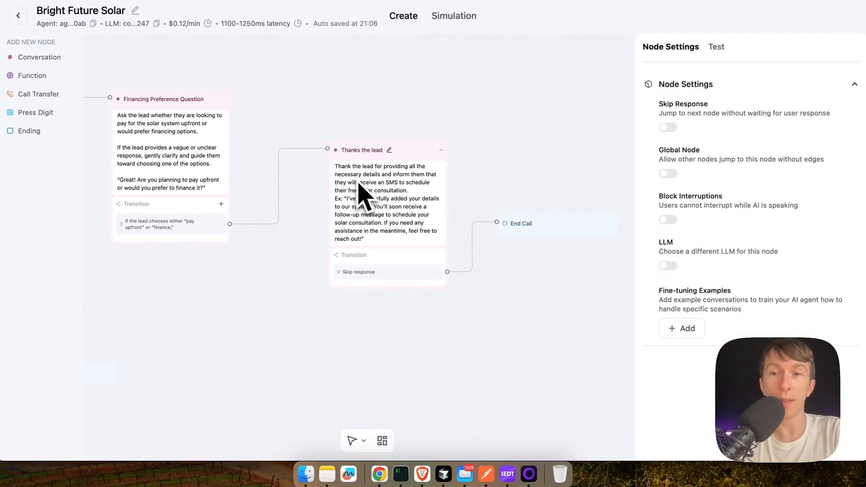
pyautogui.moveTo(473, 160)
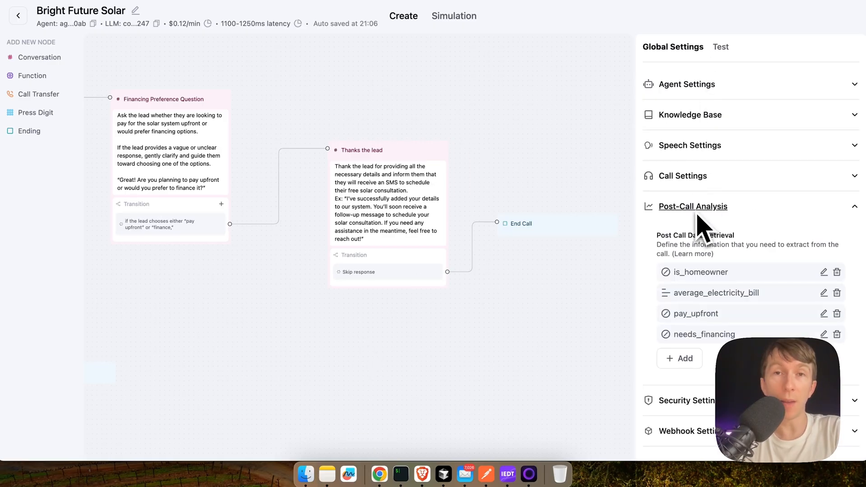
pyautogui.moveTo(720, 298)
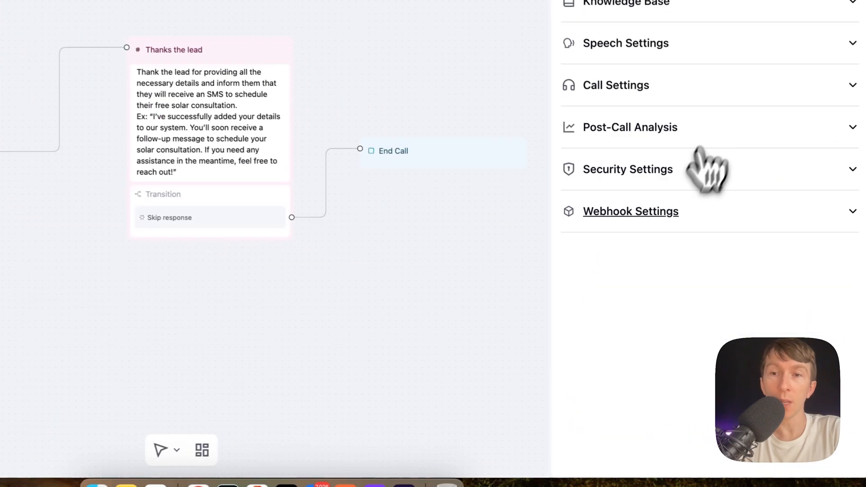
# Expand Webhook Settings to show the Agent Level Webhook URL
pyautogui.click(631, 211)
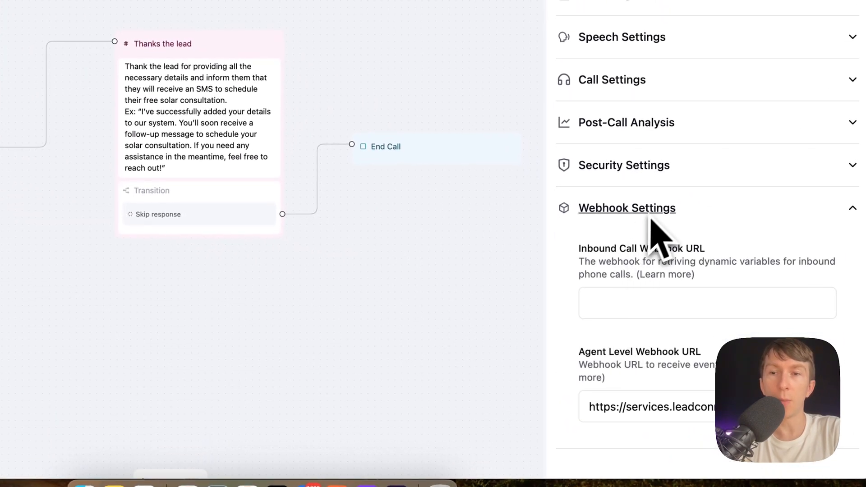
pyautogui.moveTo(626, 381)
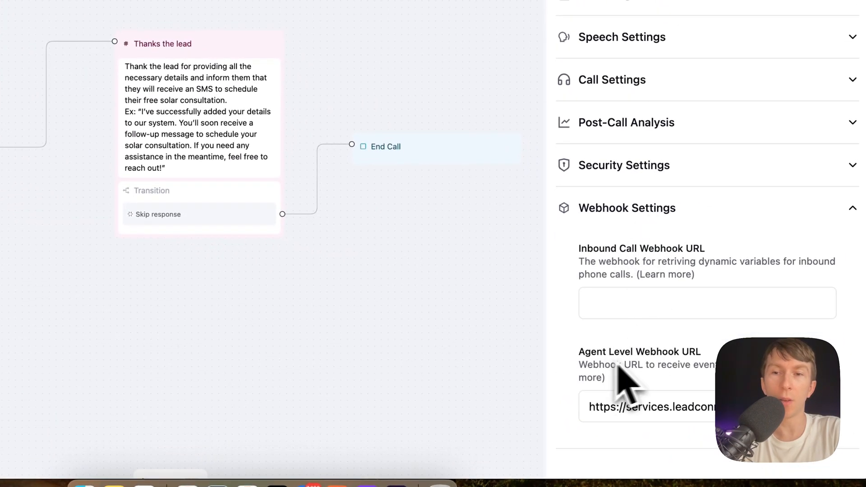
pyautogui.moveTo(751, 193)
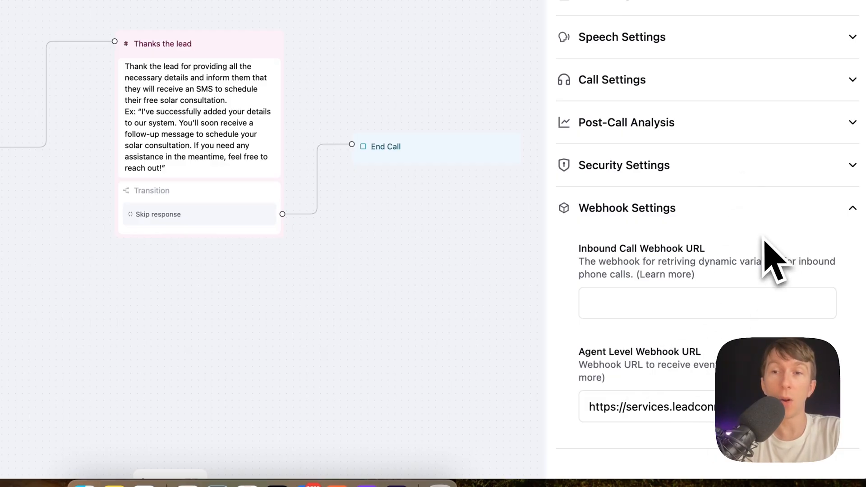
pyautogui.moveTo(768, 265)
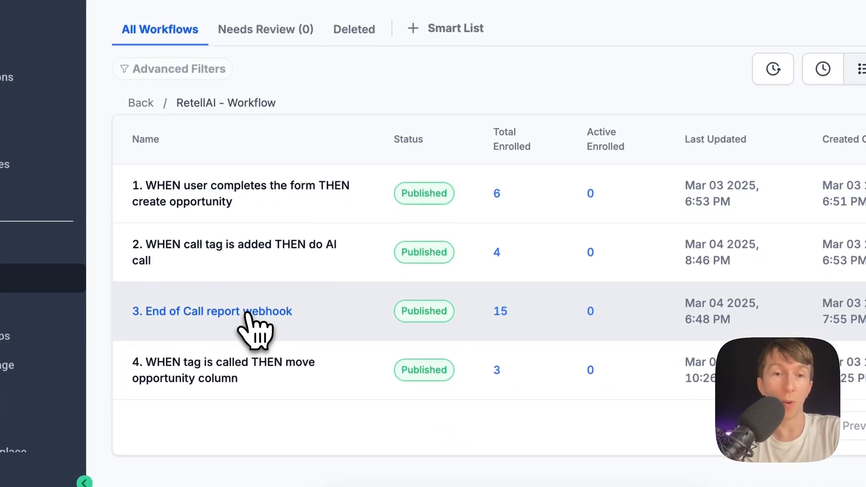
# Open '3. End of Call report webhook', select its trigger URL, and view the call_analyzed condition
pyautogui.click(211, 311)
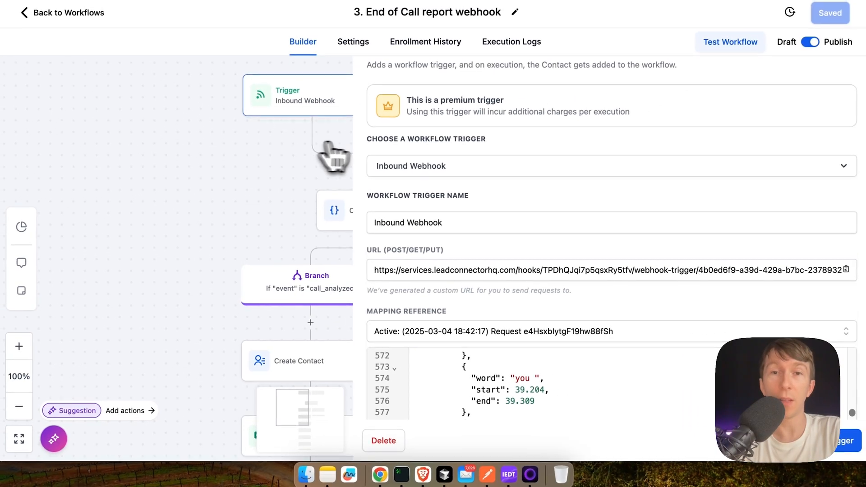
pyautogui.click(505, 270)
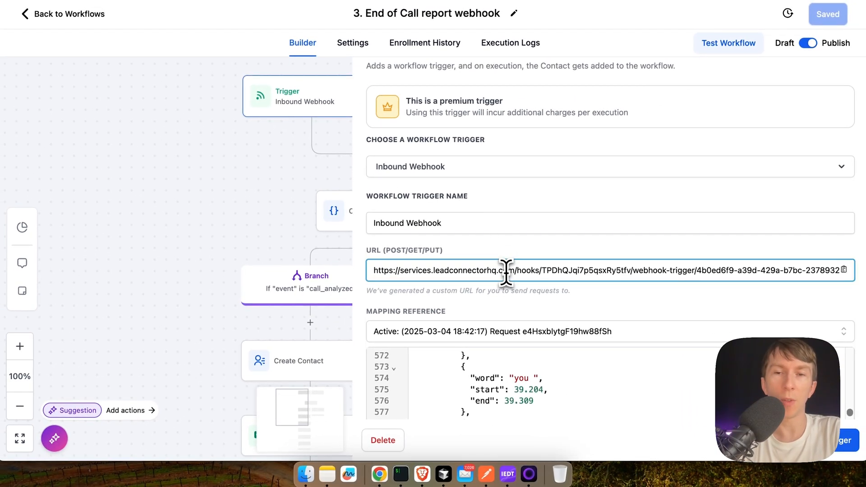
pyautogui.tripleClick(608, 270)
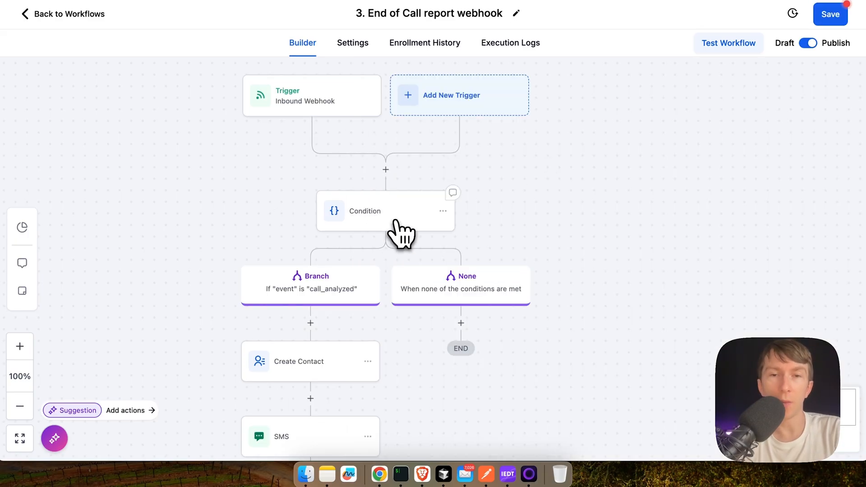
pyautogui.click(384, 211)
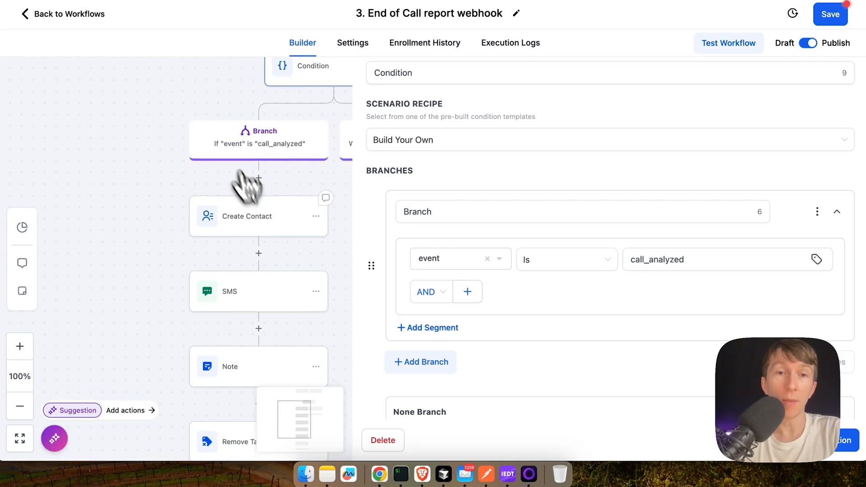
# Review the Create Contact, SMS, Note and Remove Tag actions, then return to workflows
pyautogui.click(247, 216)
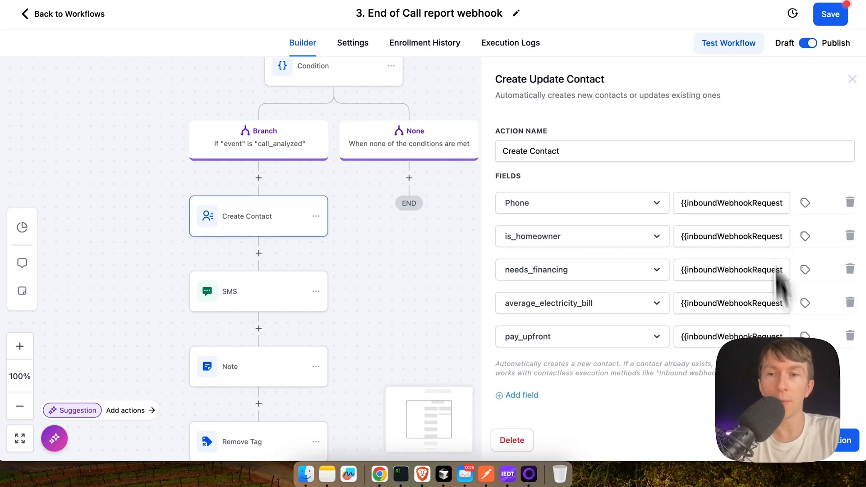
pyautogui.moveTo(729, 243)
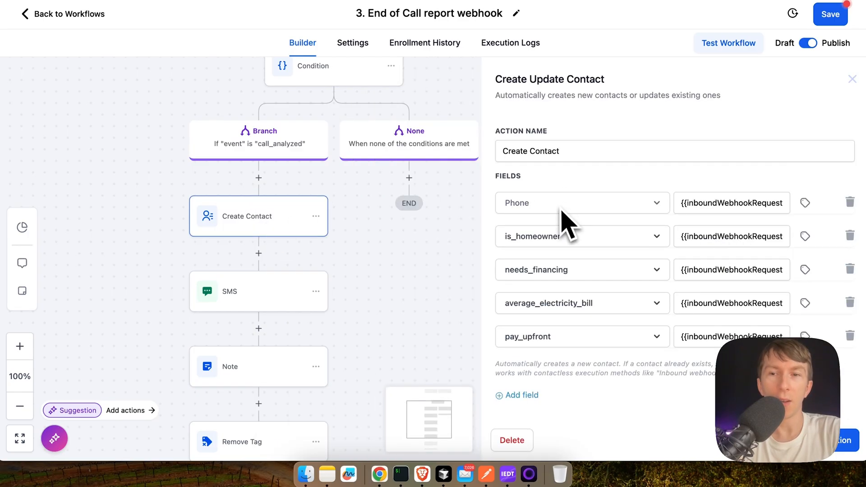
pyautogui.moveTo(569, 271)
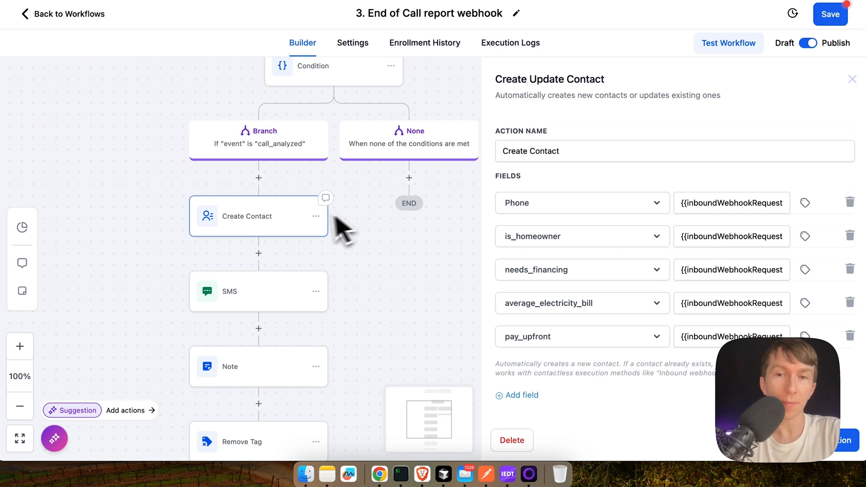
pyautogui.click(258, 291)
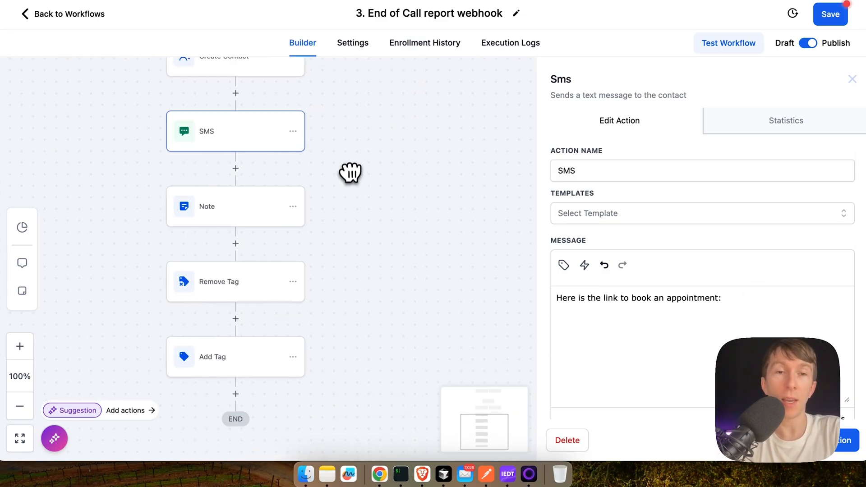
pyautogui.click(235, 206)
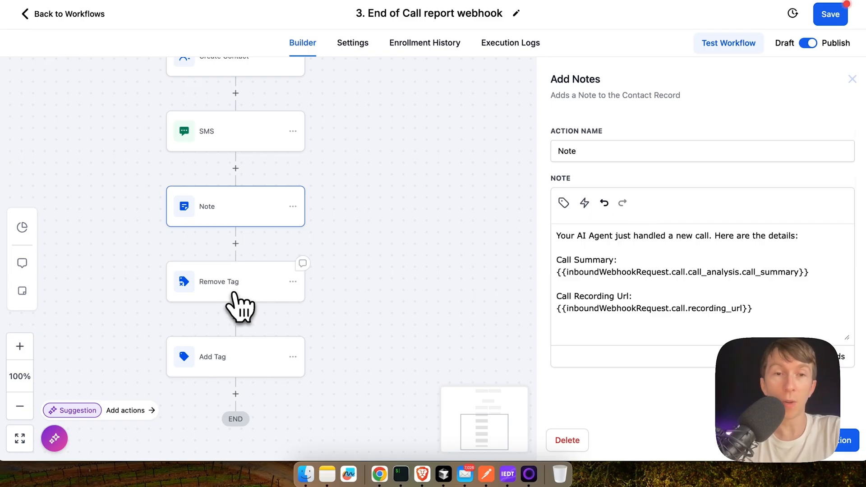
pyautogui.click(235, 281)
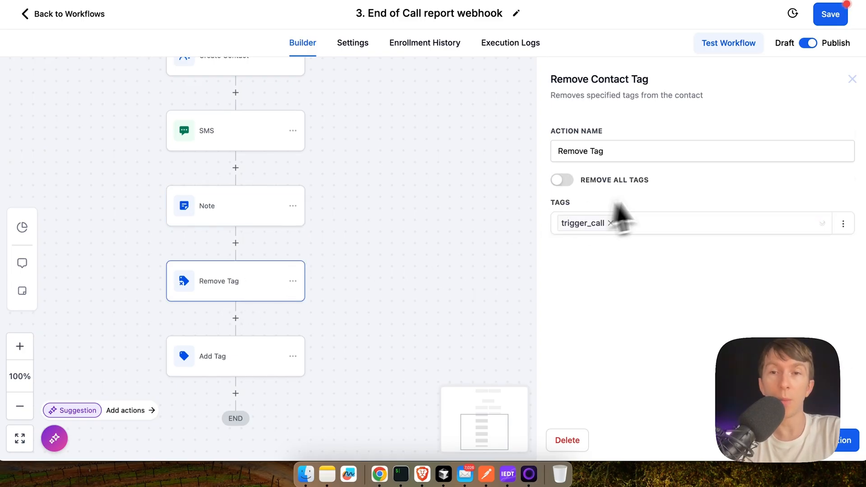
pyautogui.click(234, 356)
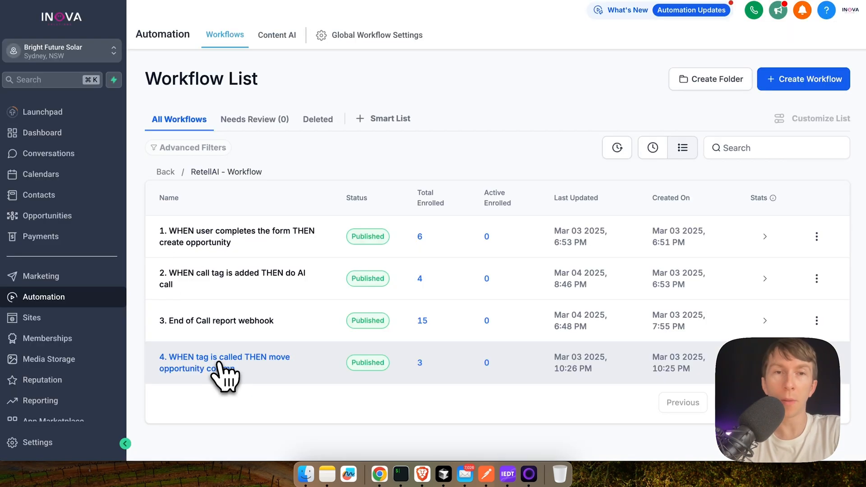
# Open '4. WHEN tag is called THEN move opportunity column' and its Create Or Update Opportunity action
pyautogui.click(224, 363)
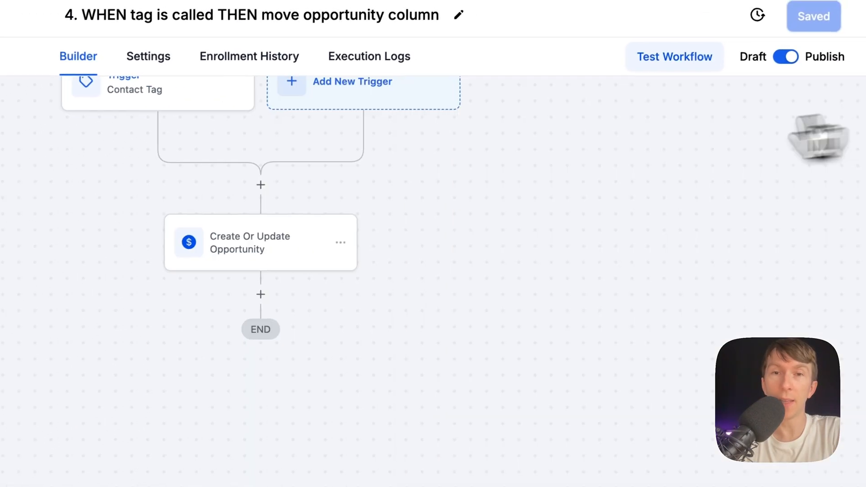
pyautogui.click(261, 242)
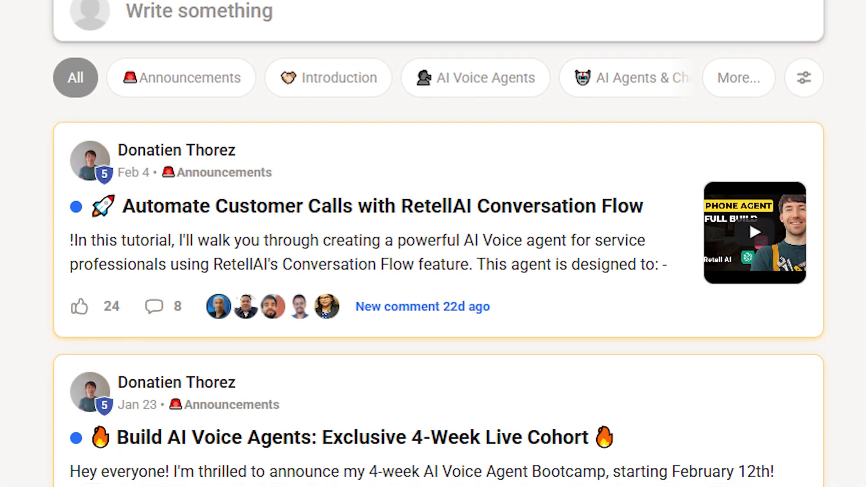
# Scroll the Skool Announcements feed down to the VAPI 101 Course post
pyautogui.scroll(-3)
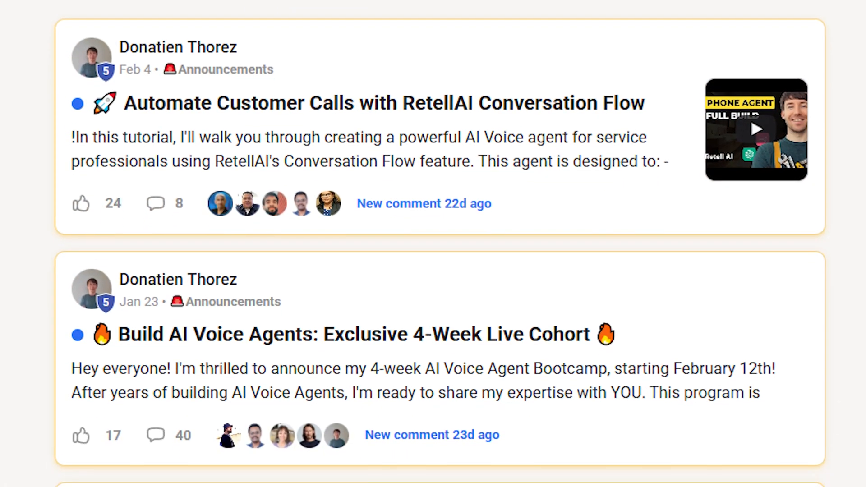
pyautogui.scroll(-3)
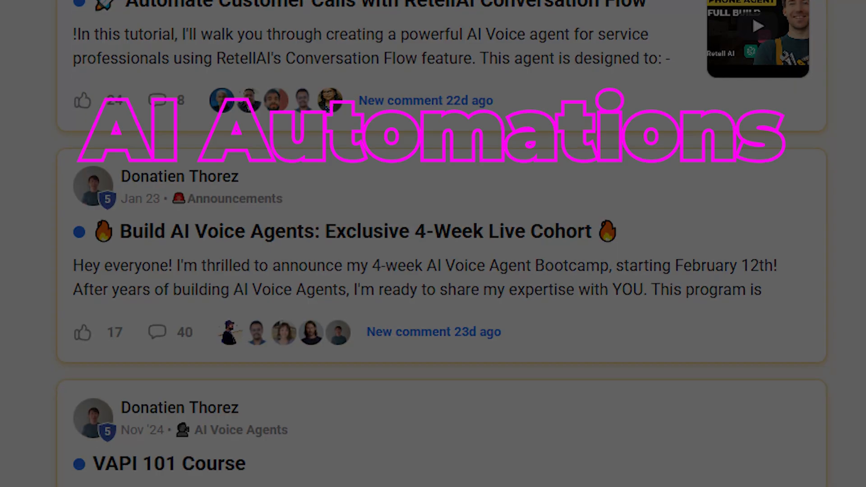